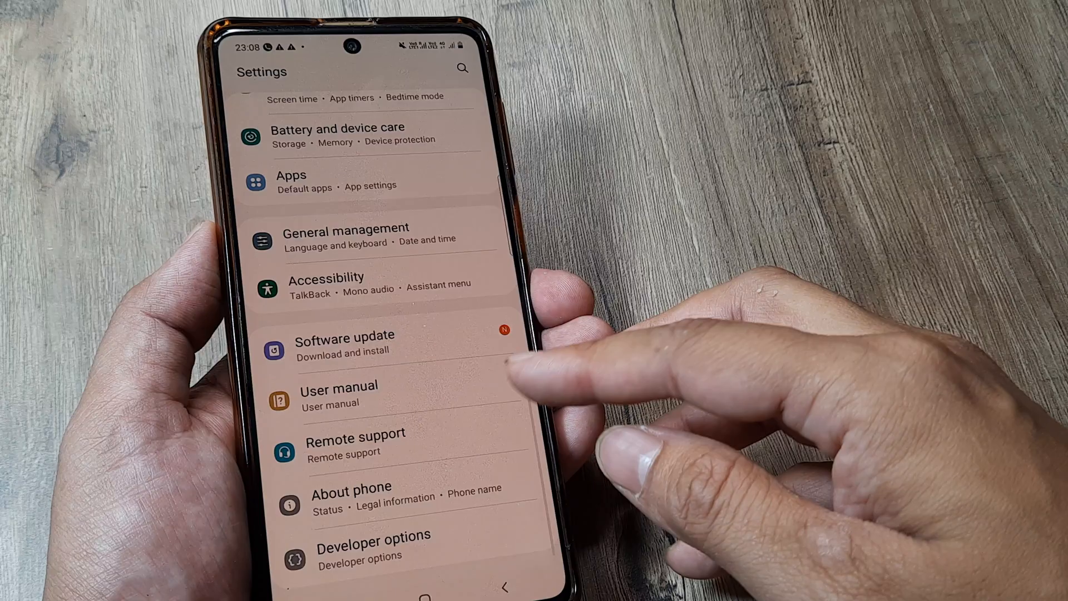
# Reset network settings via General management > Reset for the jio SIM, then again for the idea SIM.
pyautogui.scroll(-3)
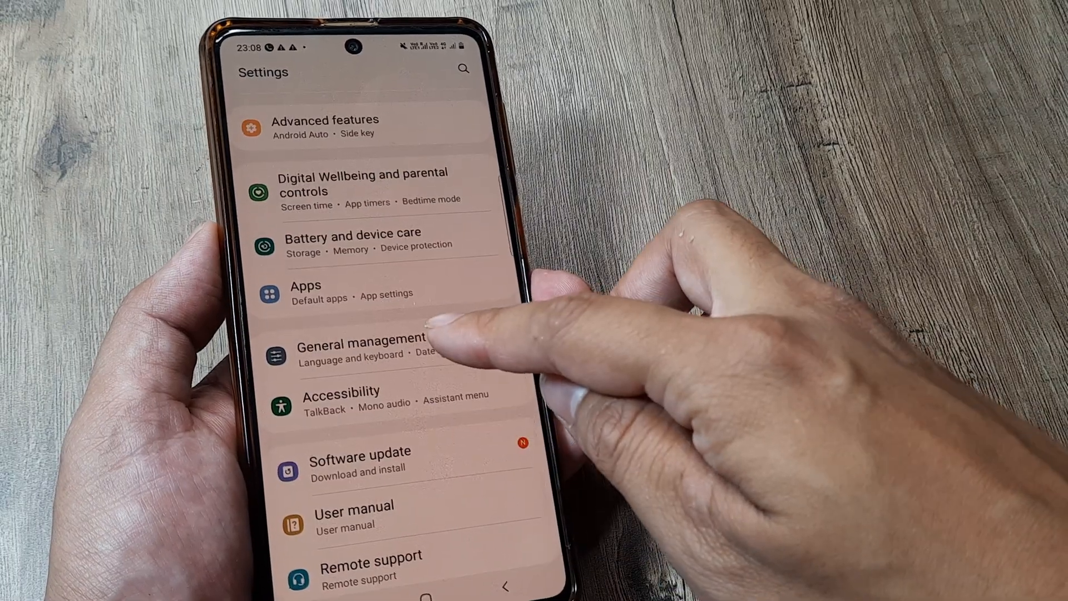
pyautogui.click(360, 348)
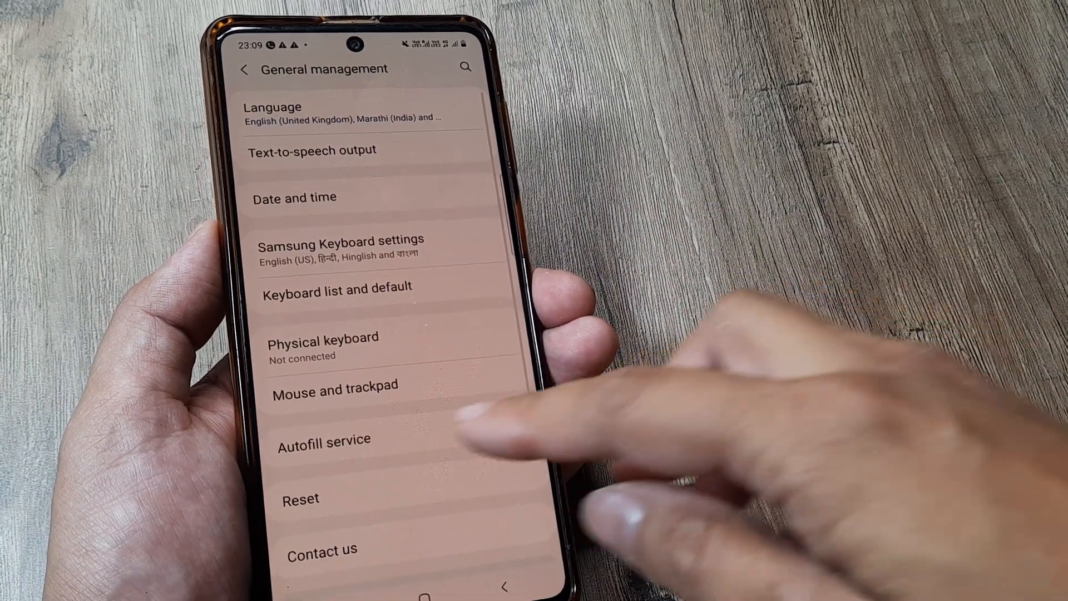
pyautogui.click(299, 499)
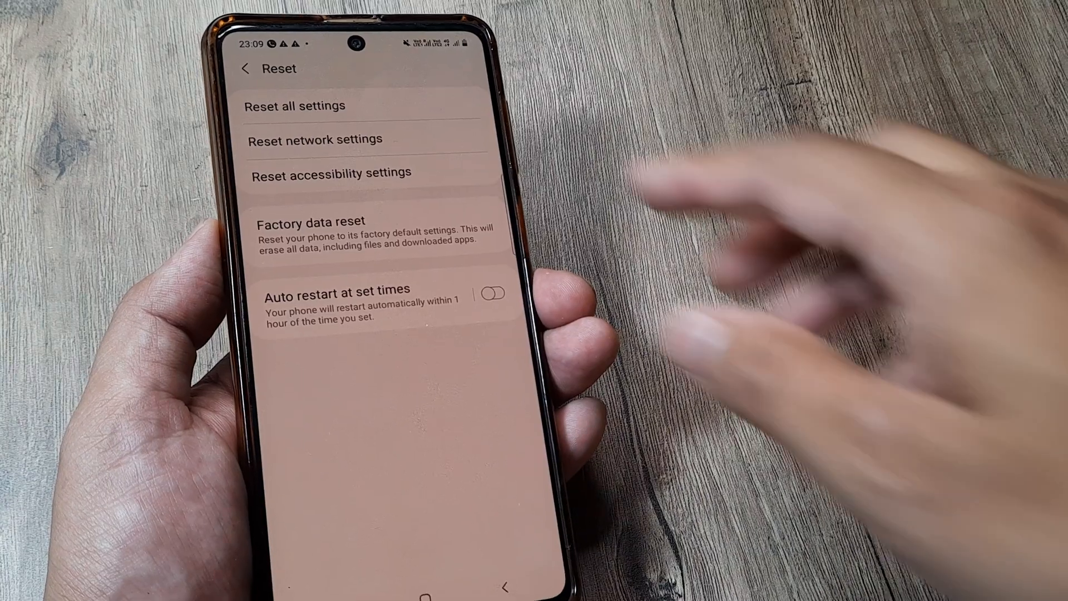
pyautogui.click(315, 141)
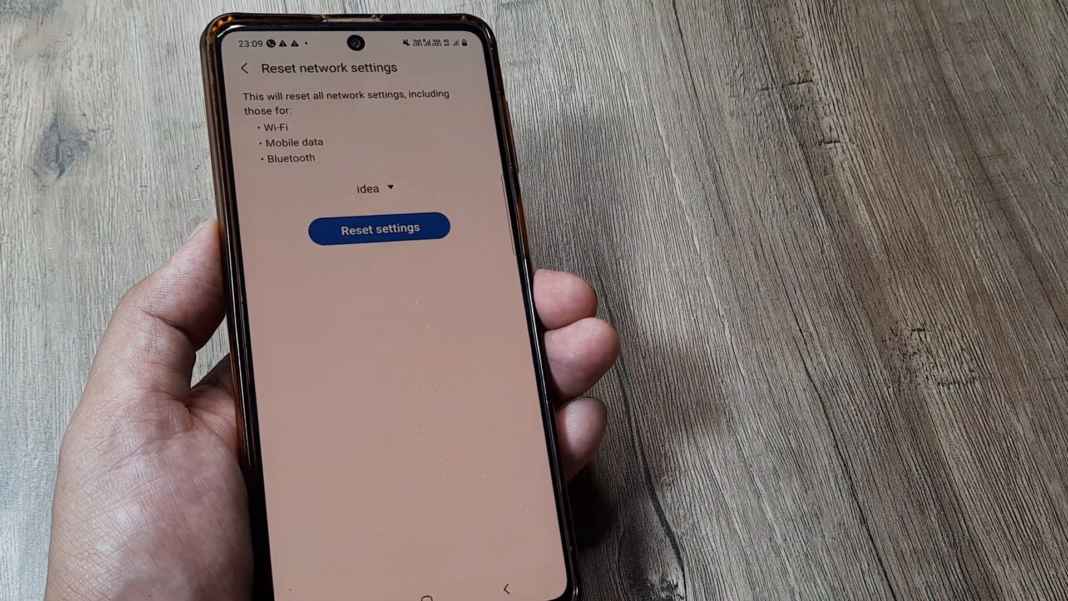
pyautogui.click(379, 227)
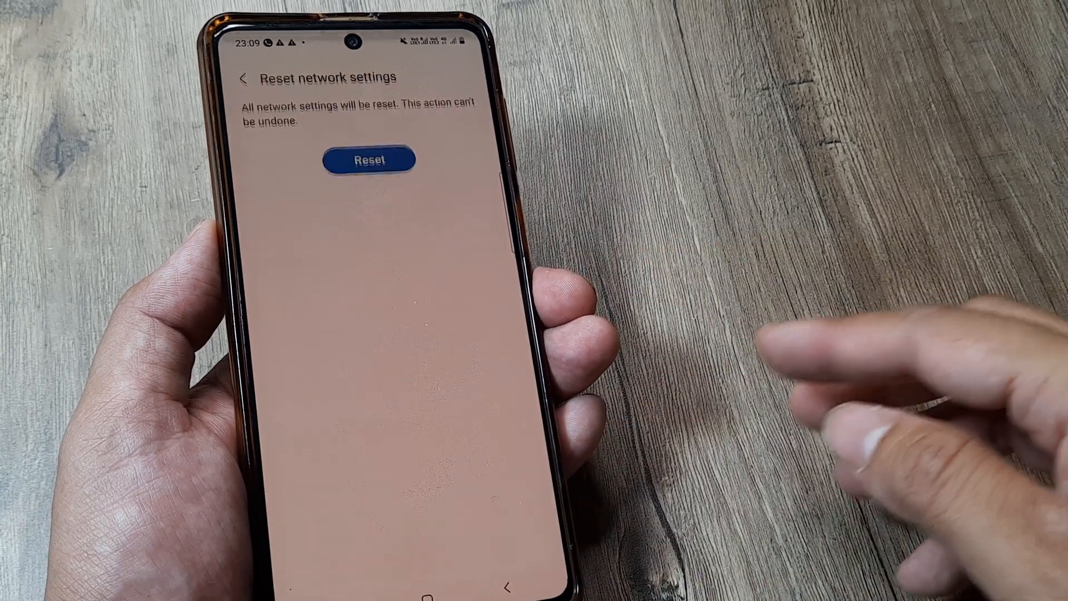
pyautogui.click(369, 159)
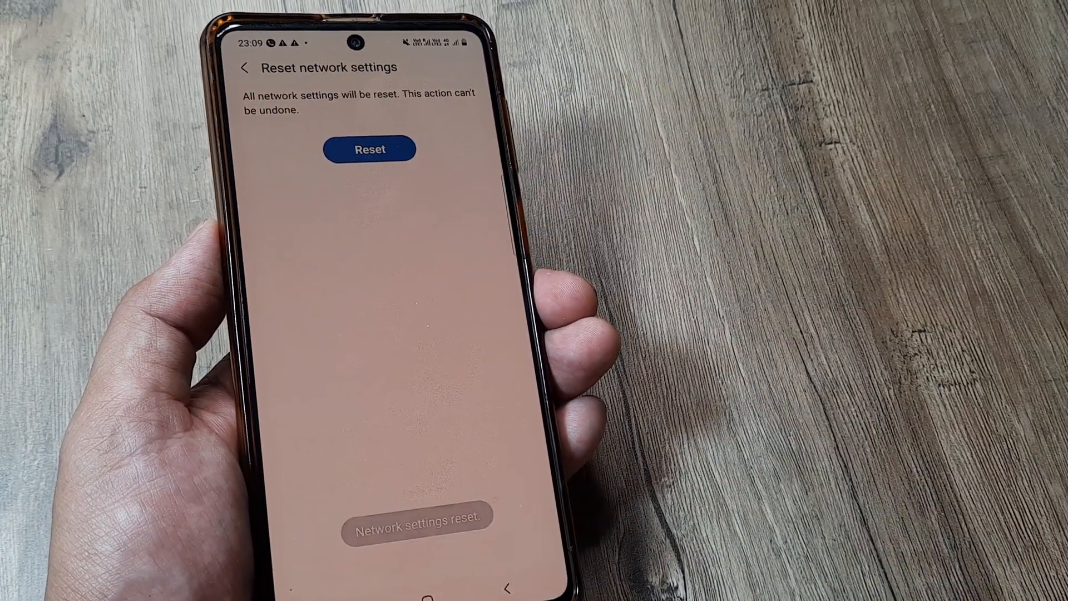
pyautogui.click(369, 149)
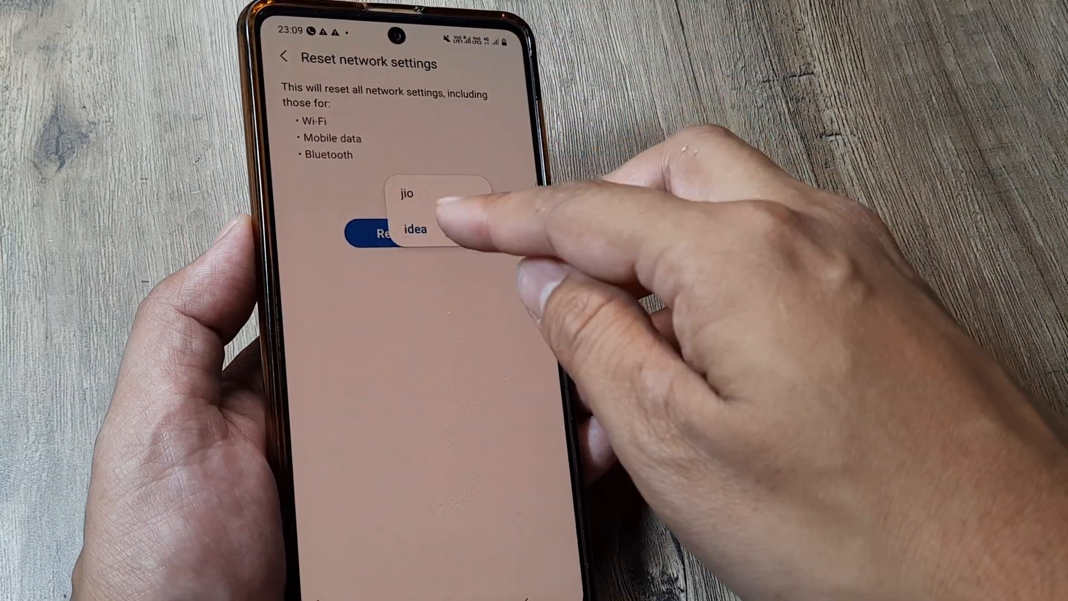
pyautogui.click(389, 234)
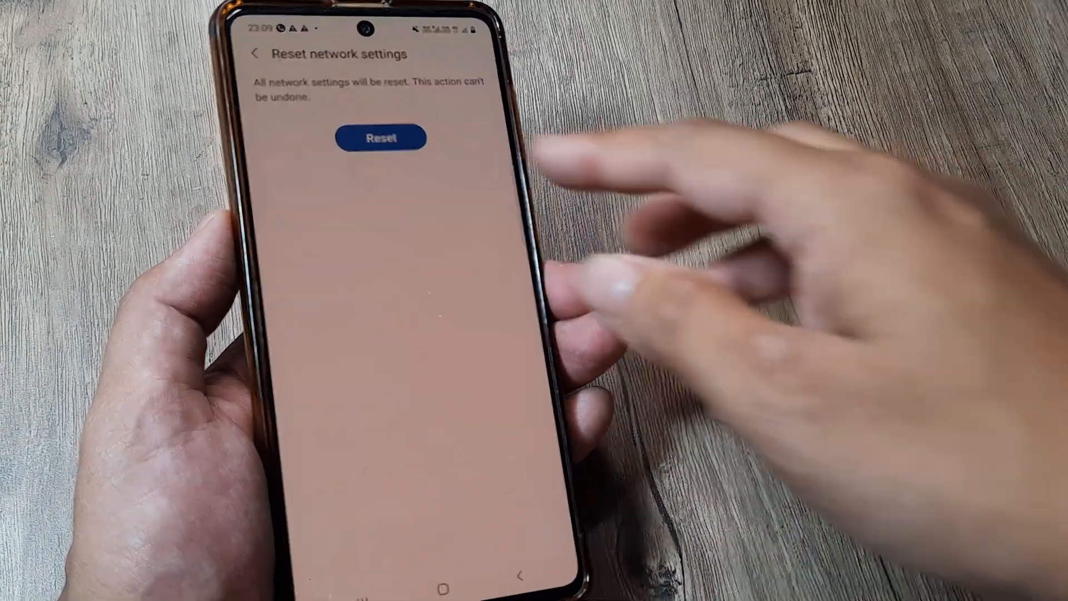
pyautogui.click(380, 137)
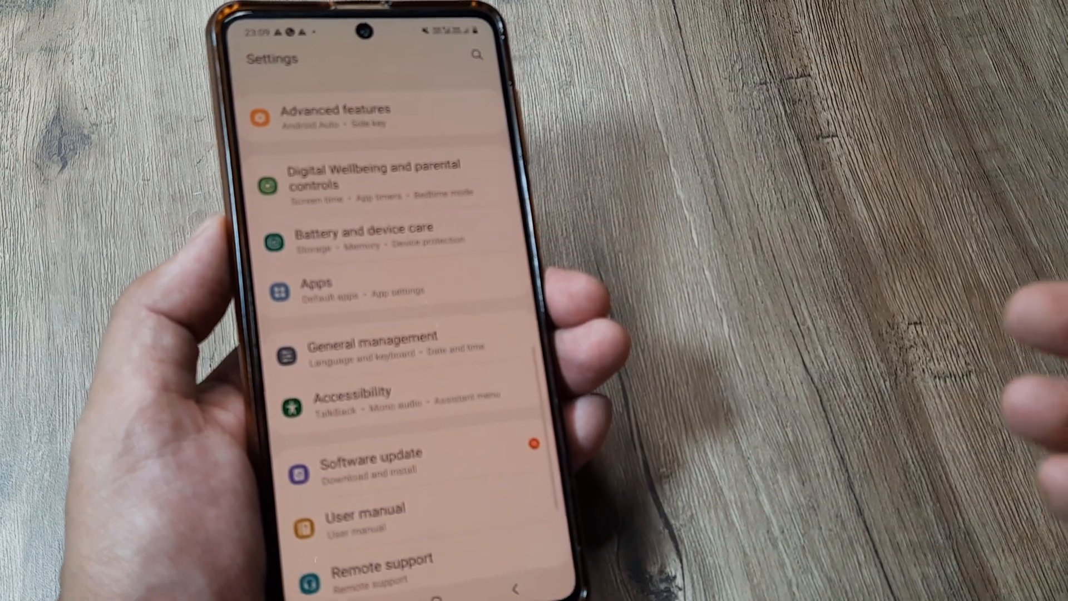
# Check Network operators under Connections > Mobile networks, leaving Select automatically turned on.
pyautogui.scroll(-3)
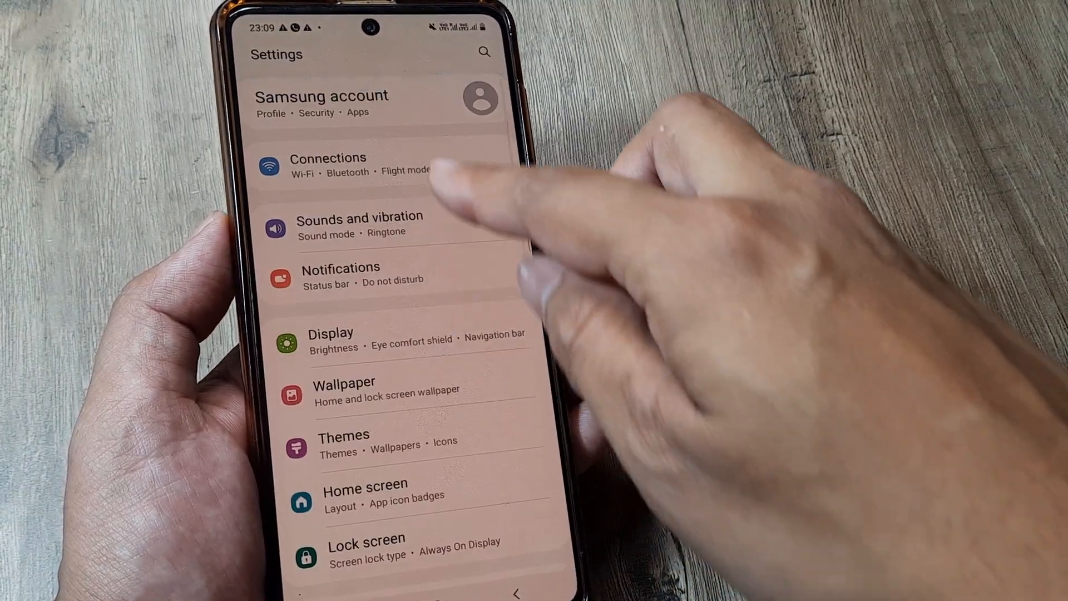
pyautogui.click(329, 163)
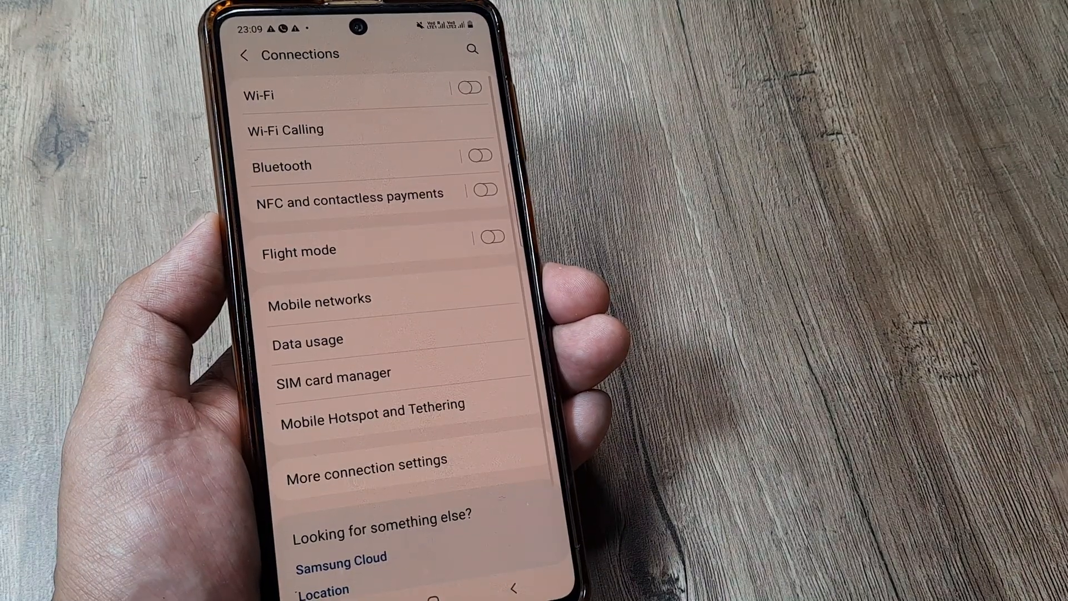
pyautogui.click(321, 298)
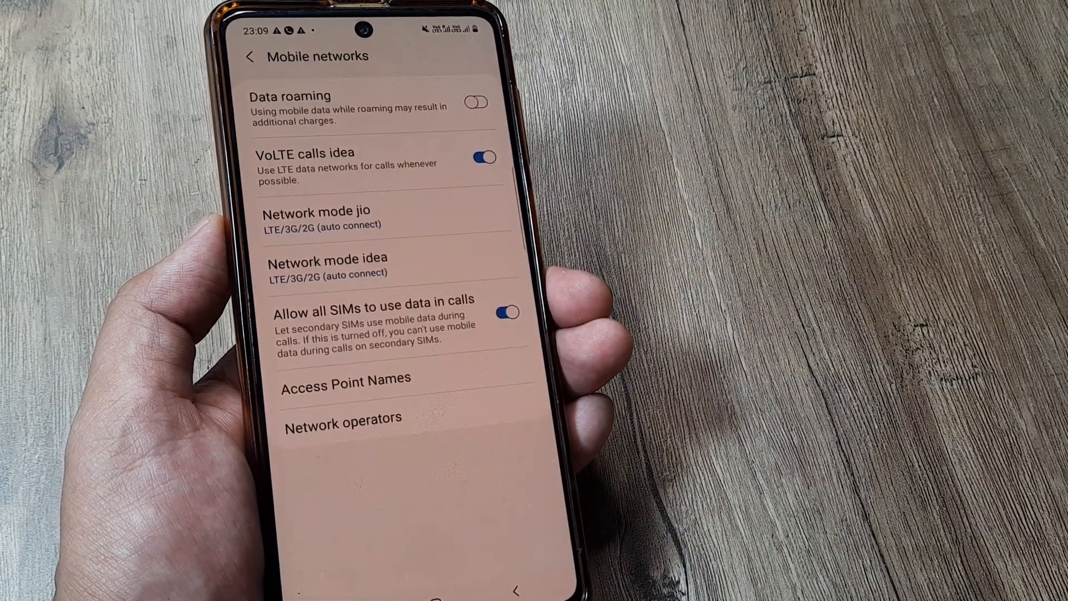
pyautogui.click(343, 418)
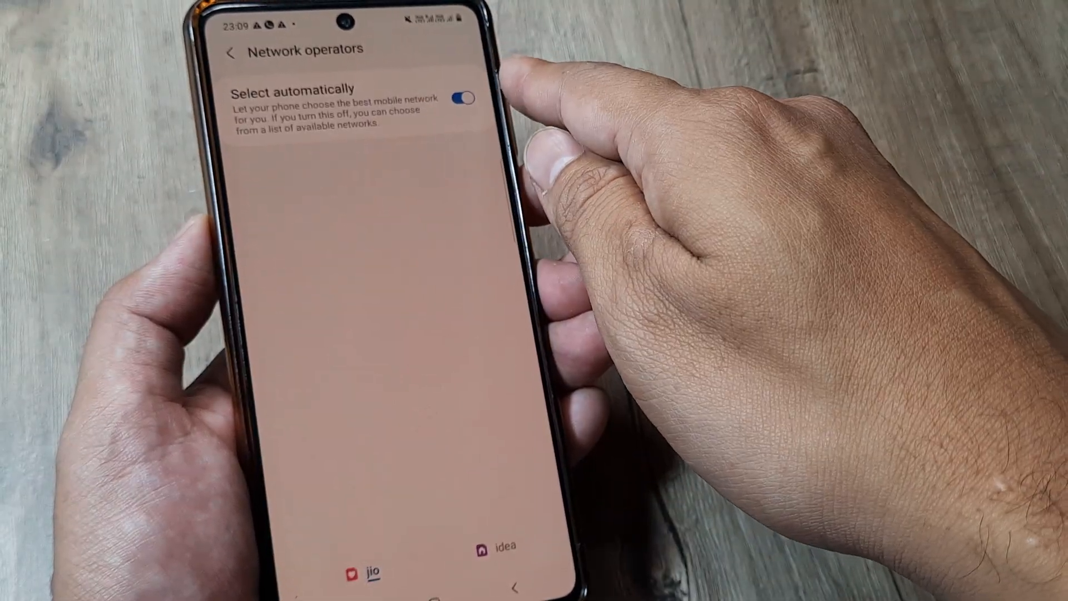
pyautogui.click(465, 99)
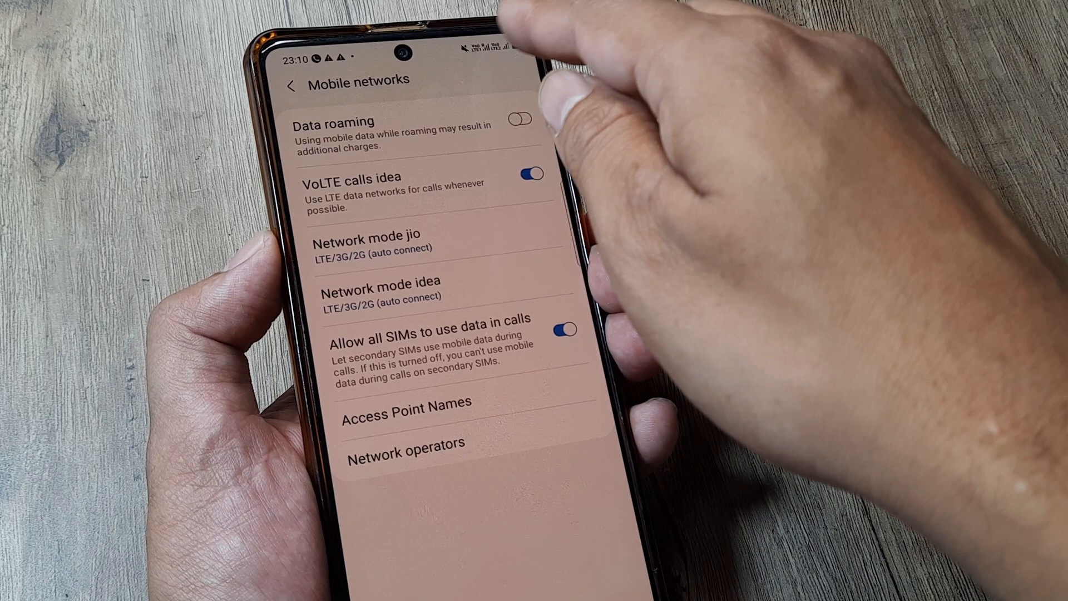
# Set the jio SIM's network mode to LTE only and turn on Data roaming.
pyautogui.click(291, 85)
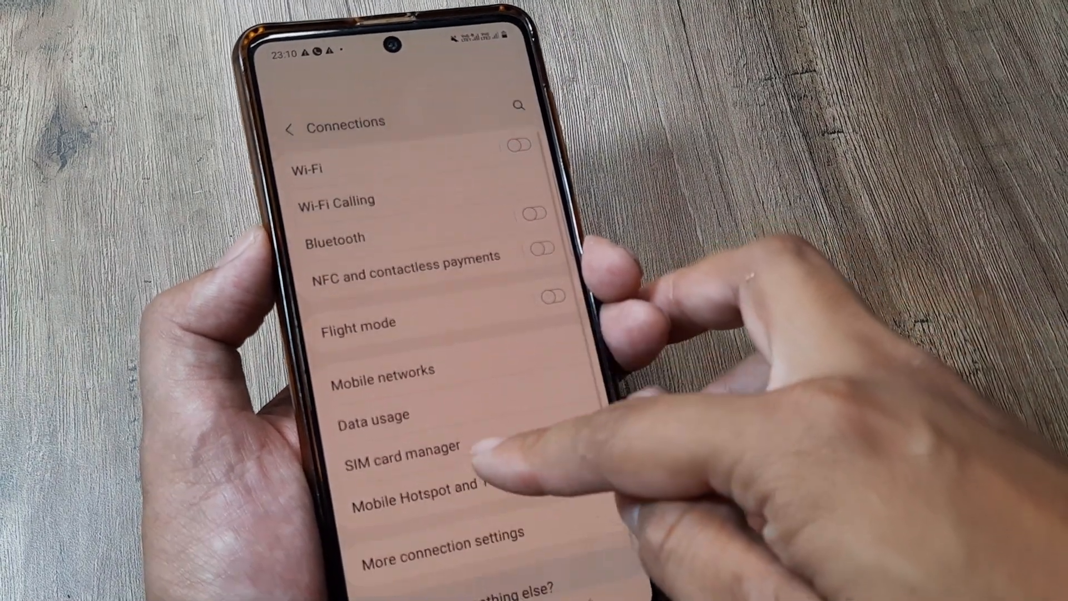
pyautogui.click(382, 369)
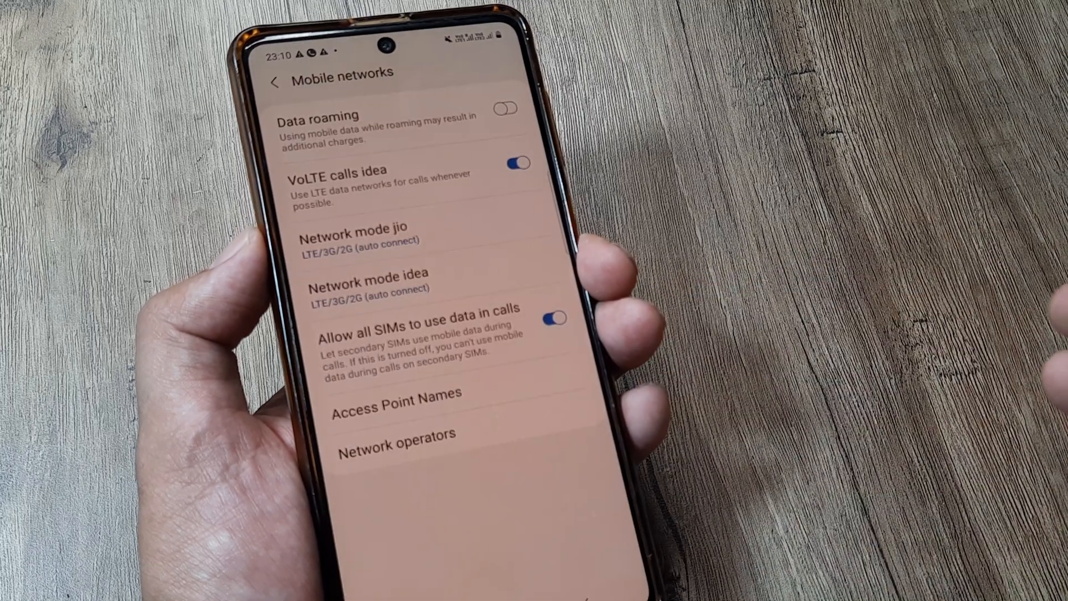
pyautogui.click(365, 238)
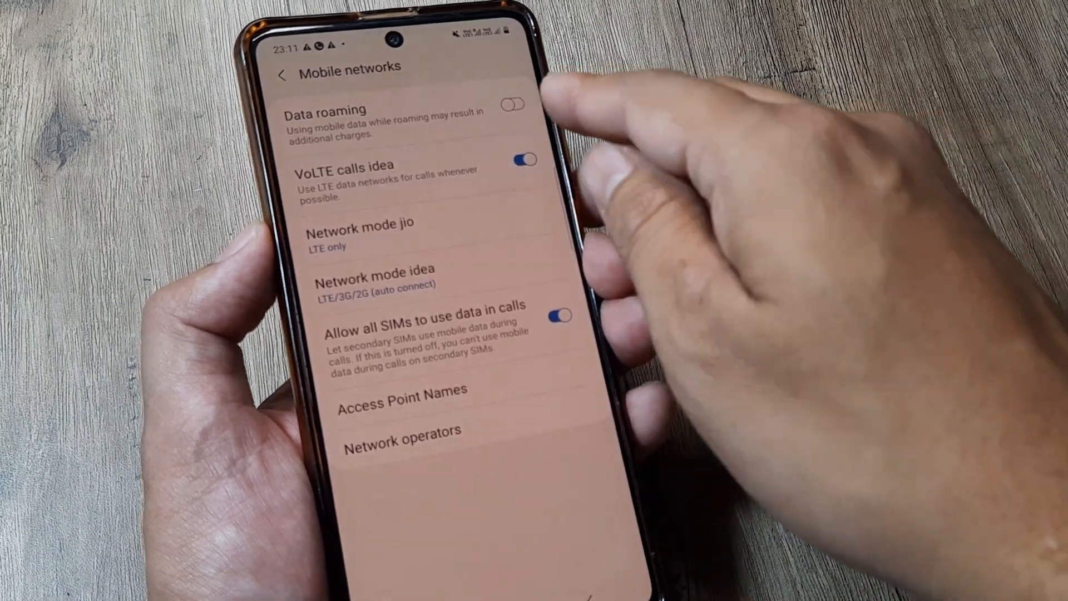
pyautogui.click(512, 105)
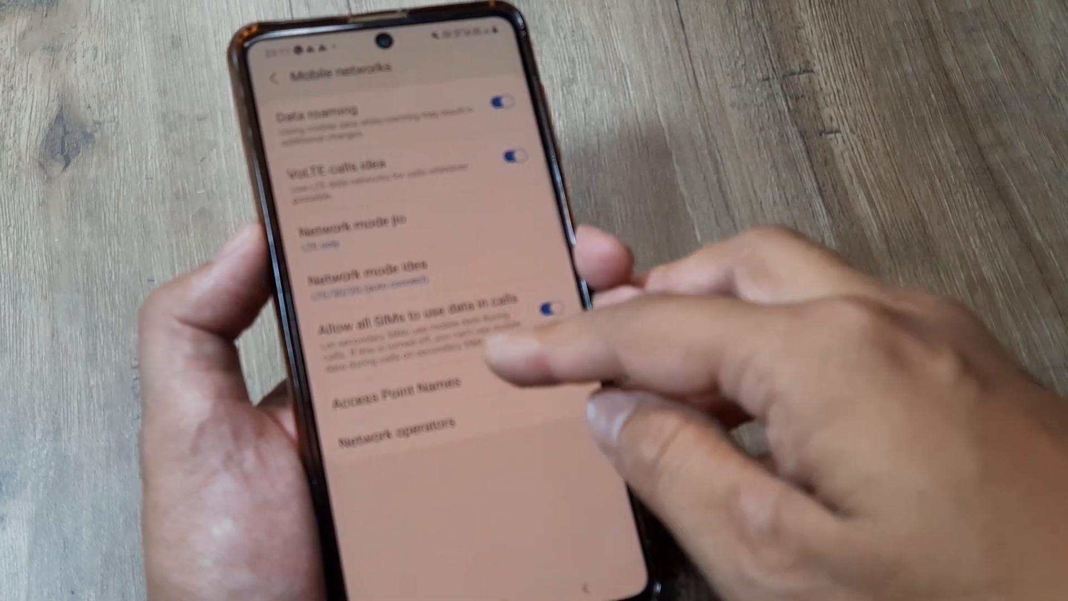
# Restore the Access Point Names to their defaults from the more-options menu.
pyautogui.click(394, 396)
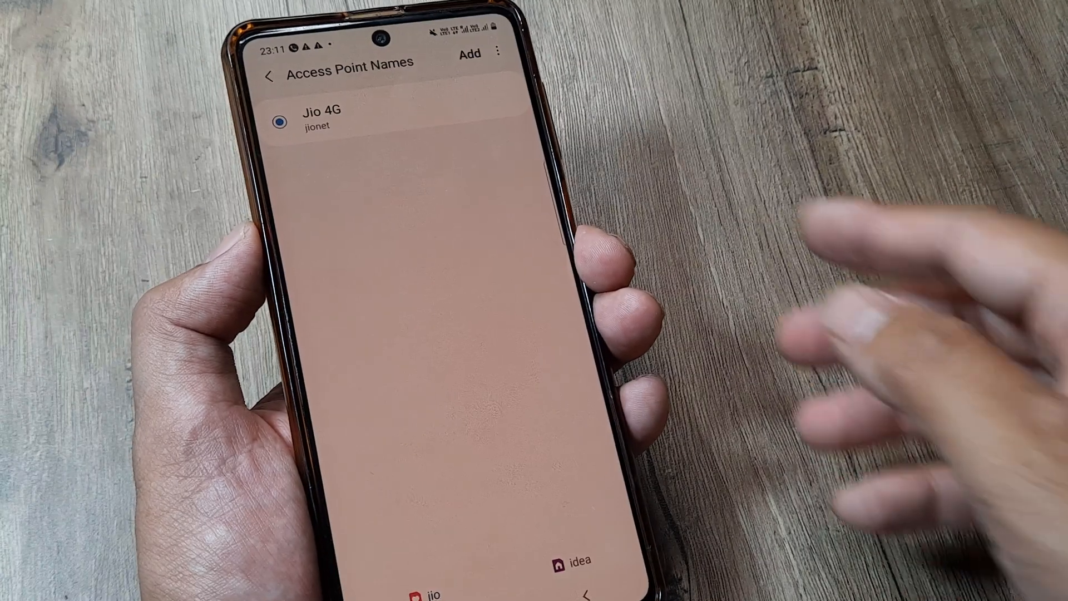
pyautogui.click(499, 54)
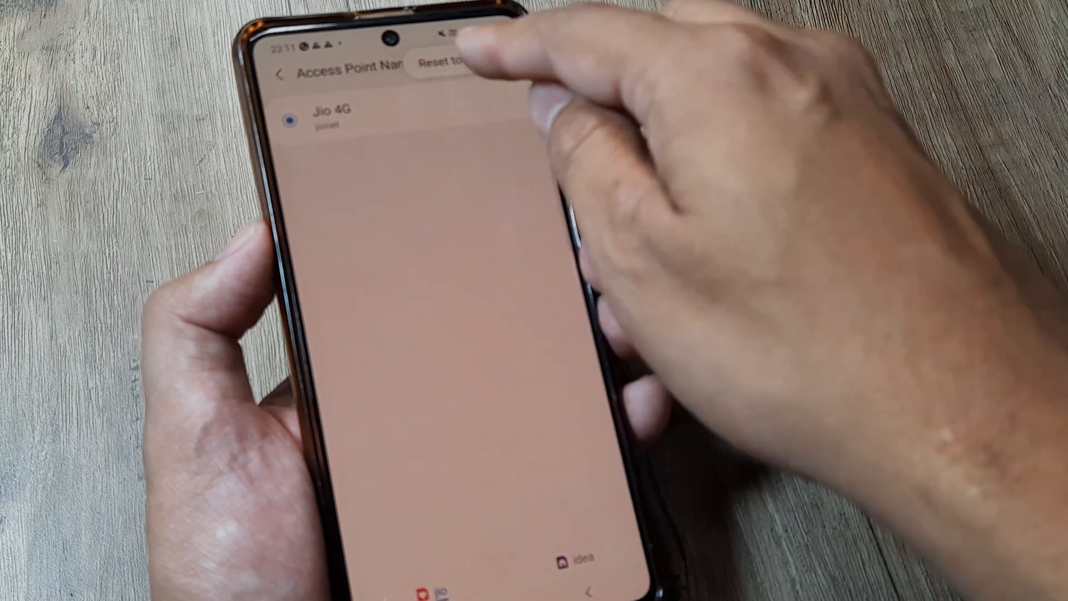
pyautogui.click(443, 61)
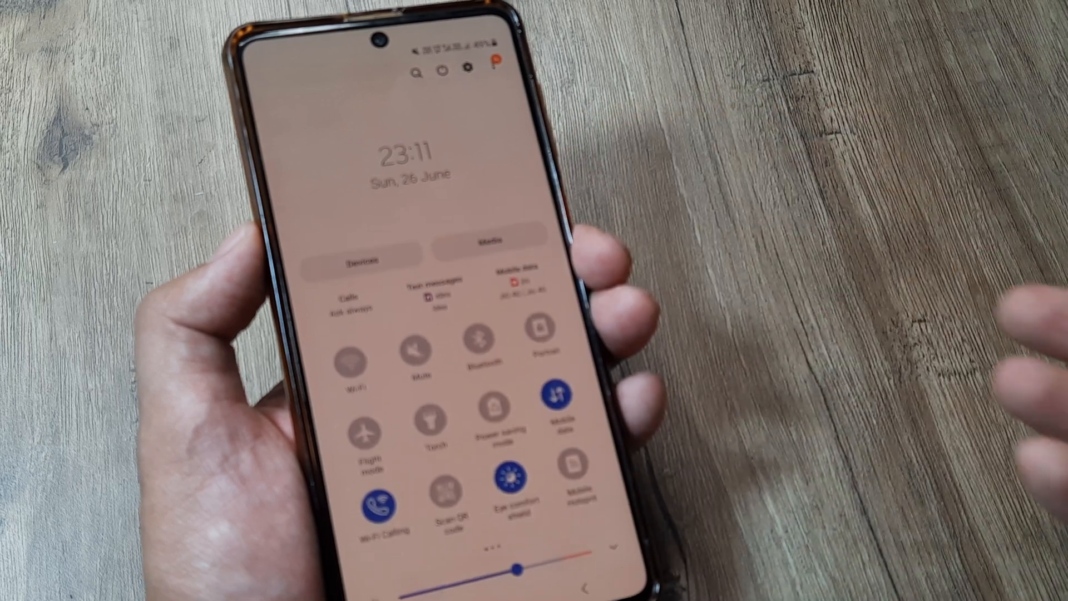
# Cycle Flight mode on and off so jio reconnects to 4G, then go to the phone settings.
pyautogui.click(364, 430)
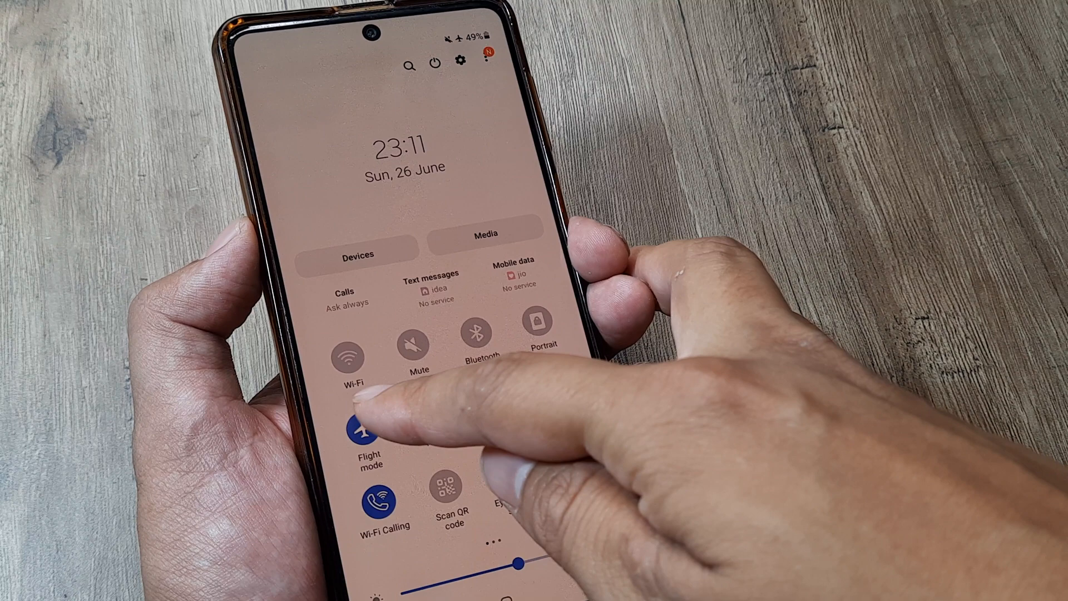
pyautogui.click(368, 437)
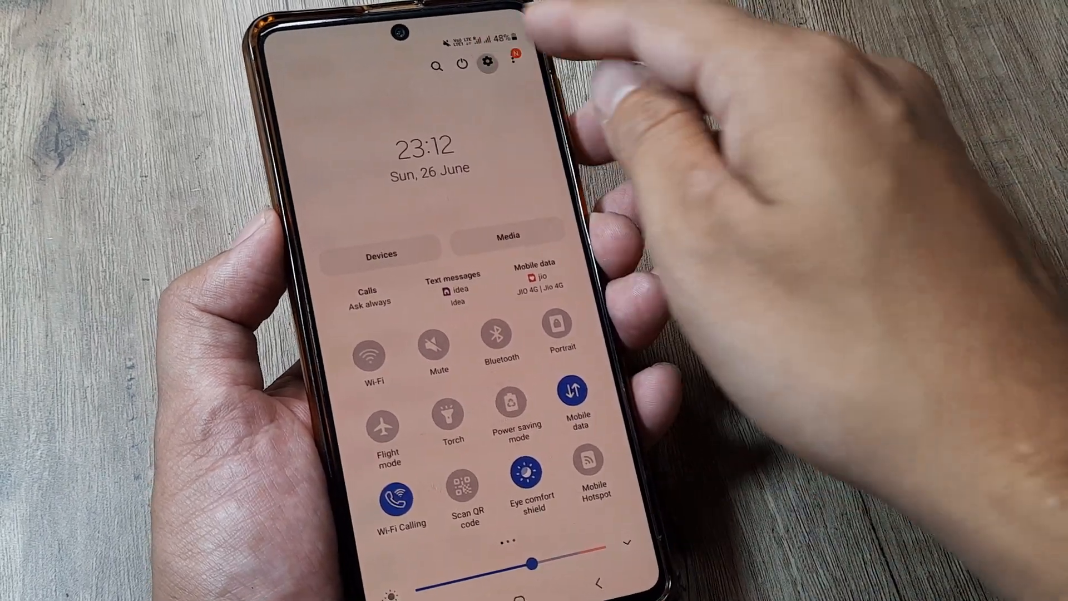
pyautogui.click(487, 64)
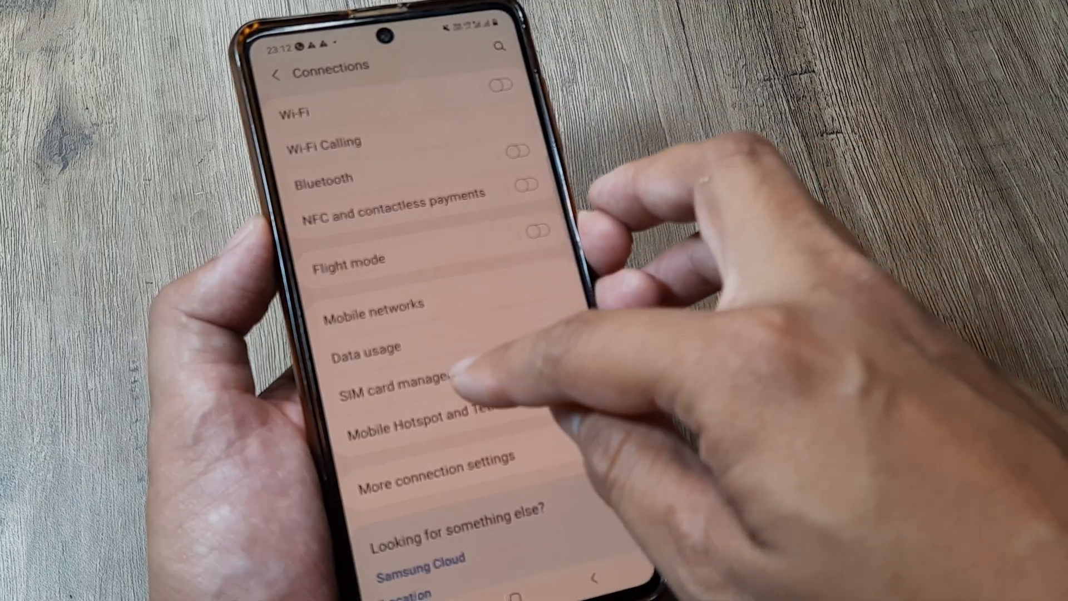
# Confirm both jio and idea SIMs are on in SIM card manager, then restart the phone.
pyautogui.click(395, 381)
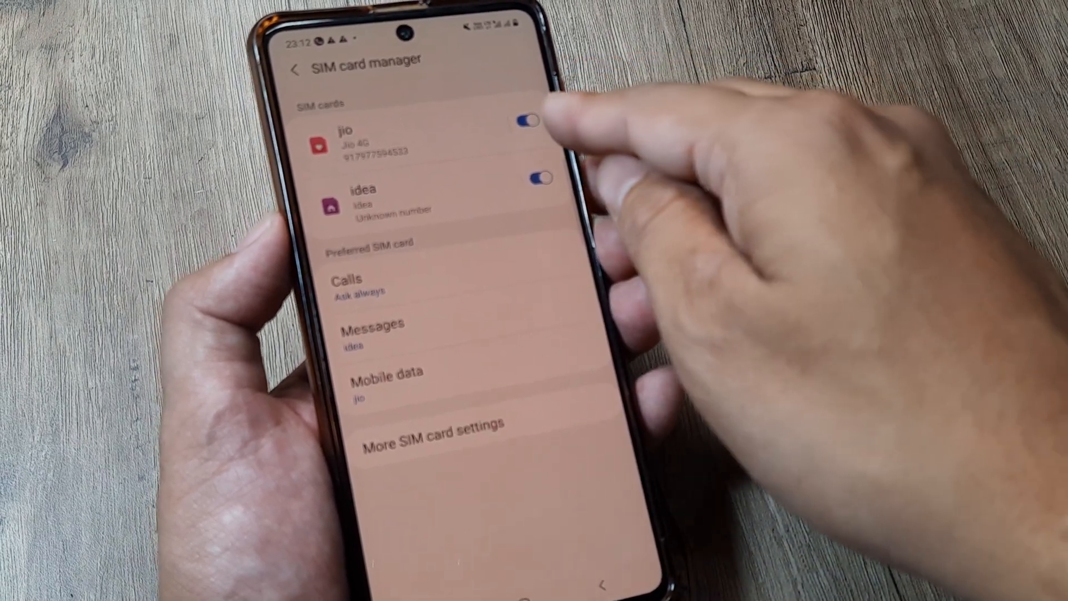
pyautogui.click(296, 65)
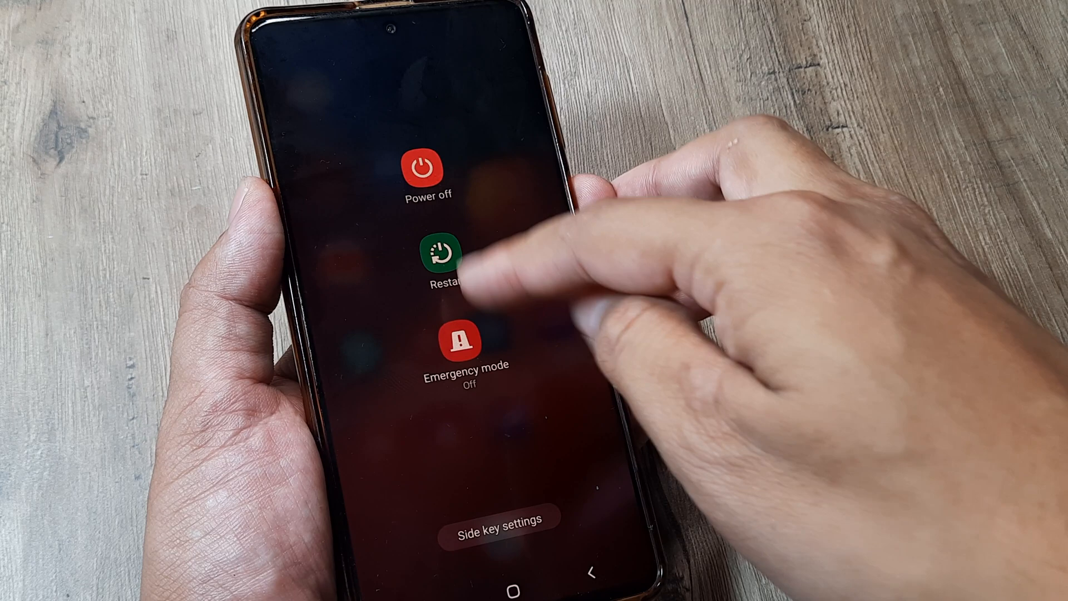
pyautogui.click(440, 248)
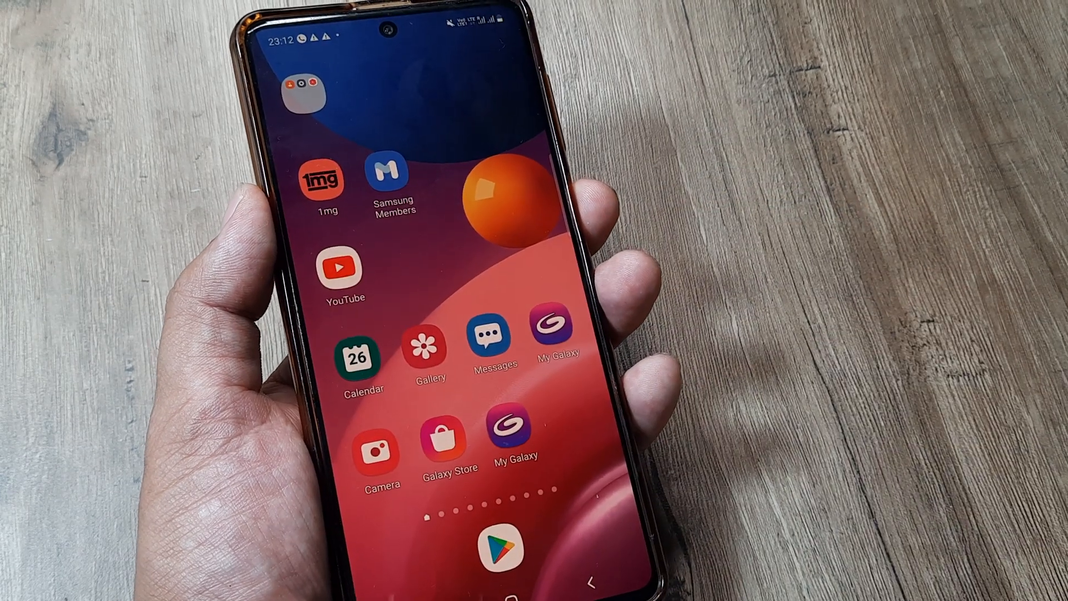